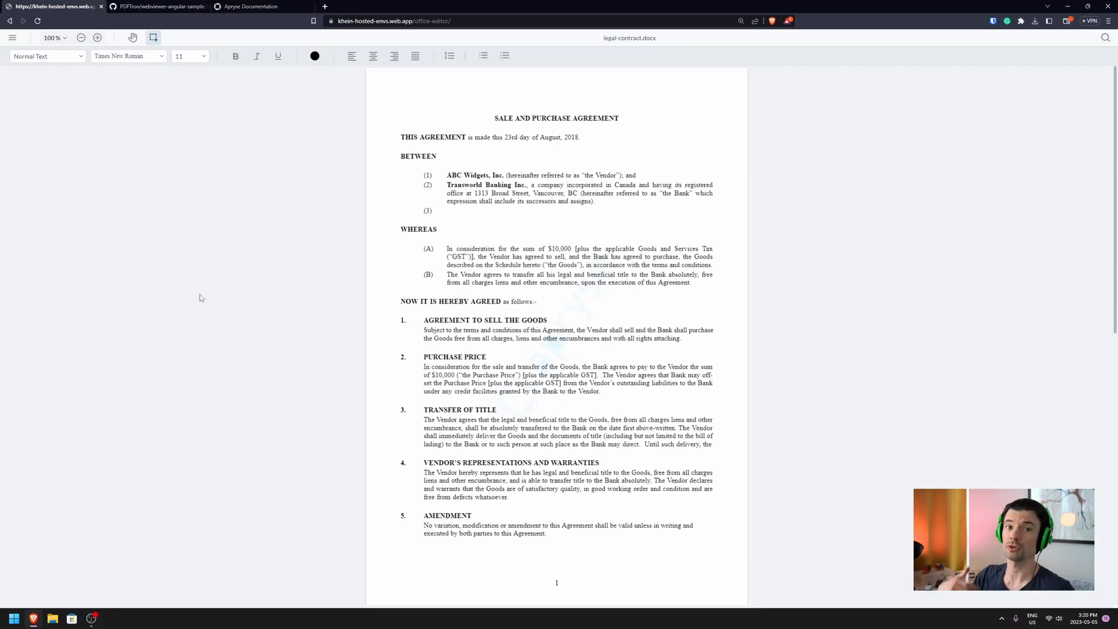
# Step: Switch from the contract document to the Apryse Documentation browser tab
pyautogui.click(448, 210)
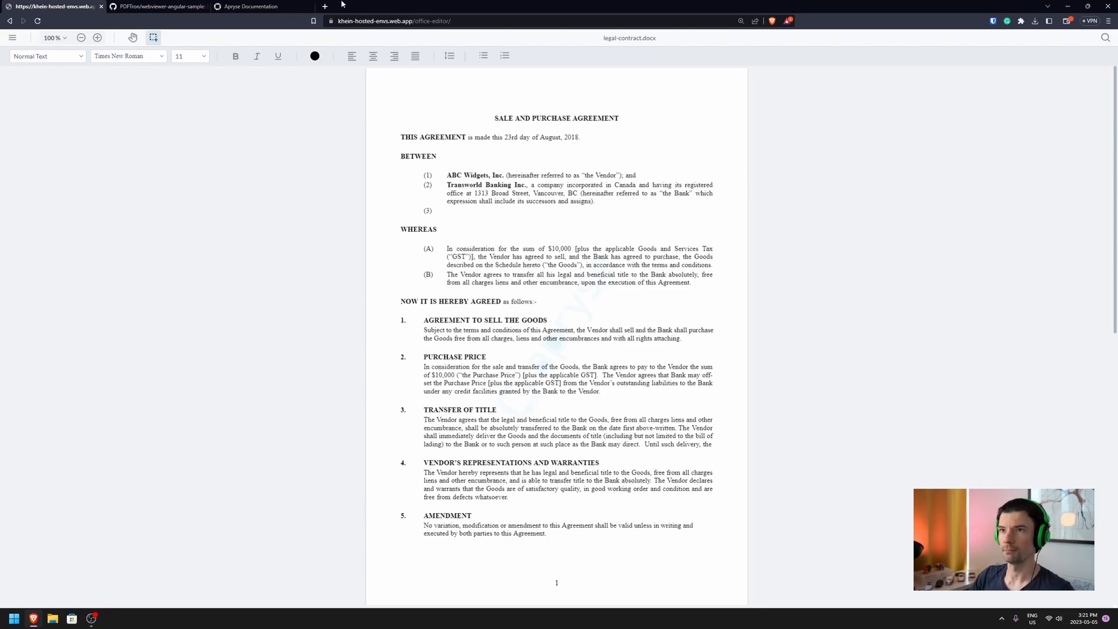
pyautogui.click(248, 7)
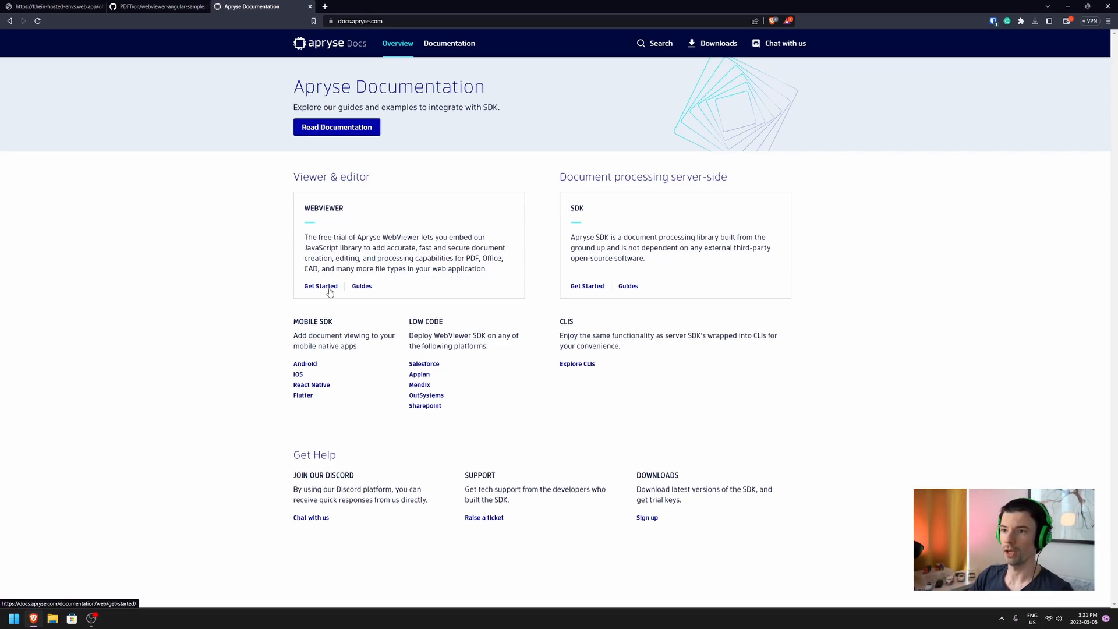
# Step: Open the WebViewer Get Started guide toward the Angular integration page
pyautogui.click(321, 286)
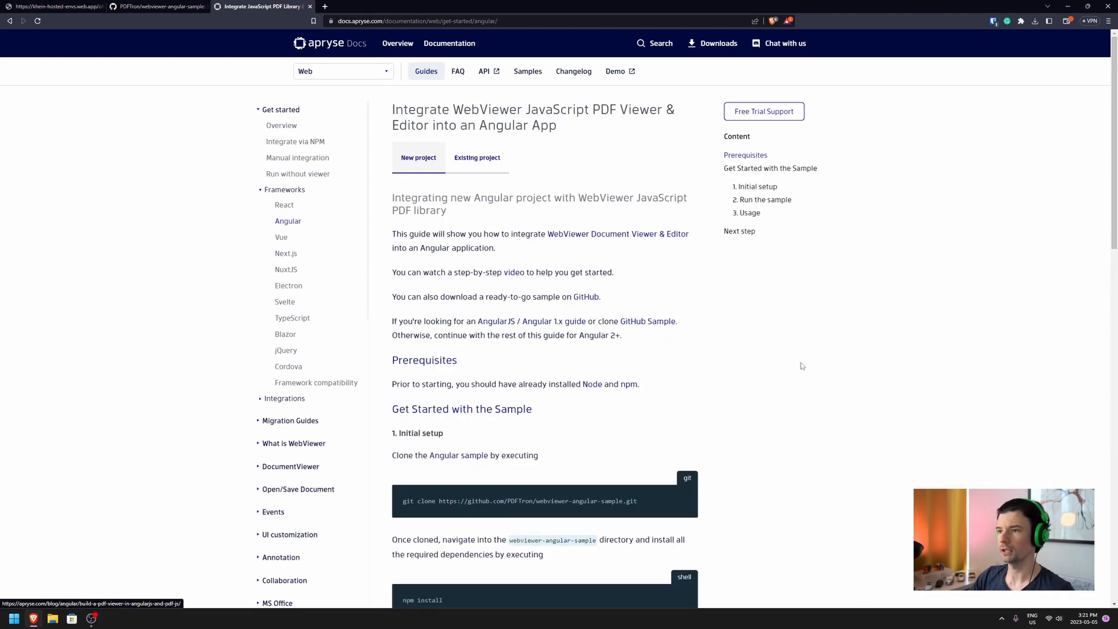
pyautogui.moveTo(782, 378)
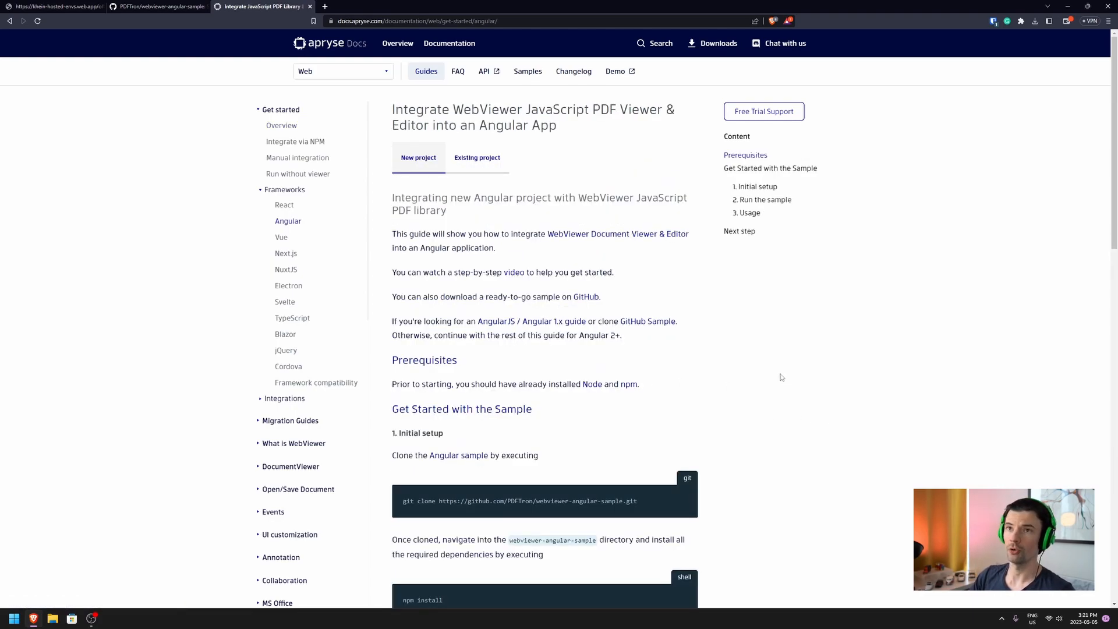
# Step: Download webviewer-angular-sample from GitHub as a ZIP into Downloads
pyautogui.click(157, 7)
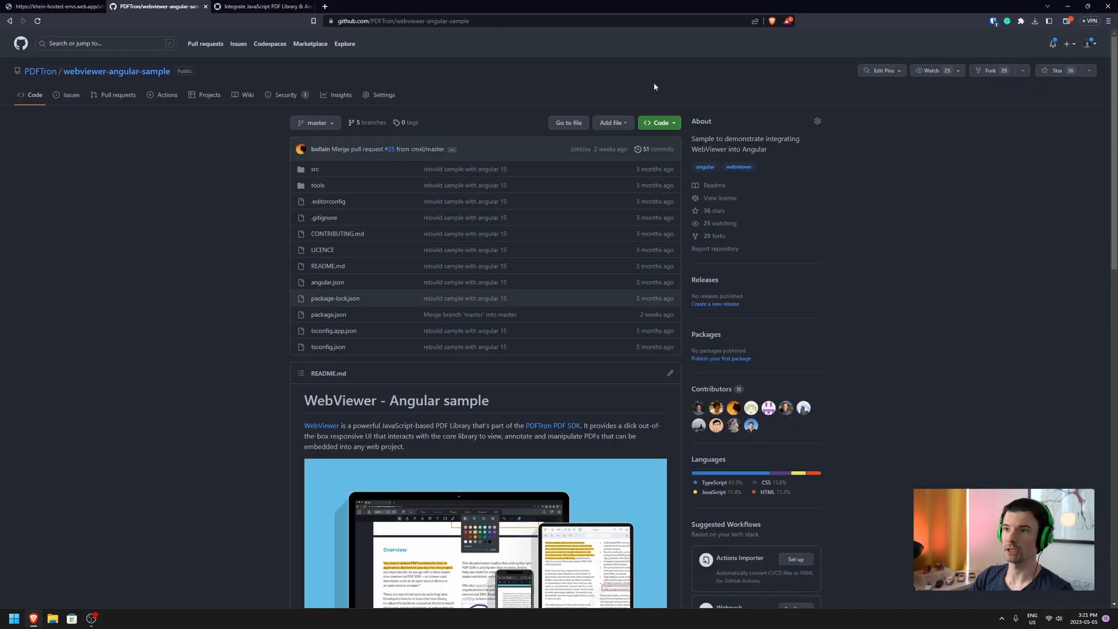
pyautogui.moveTo(867, 268)
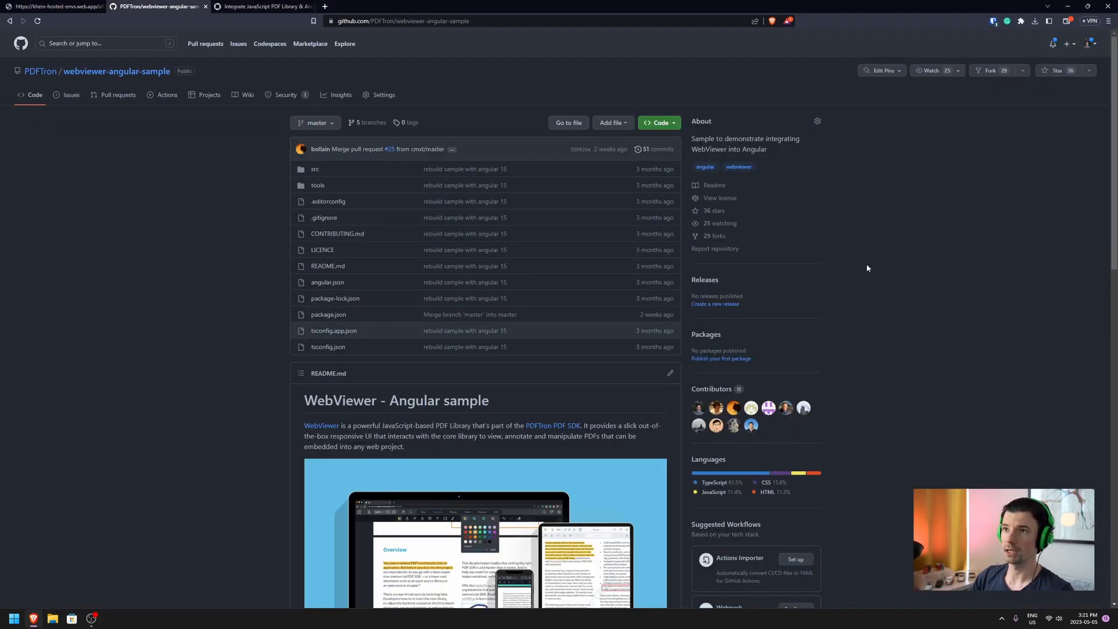
pyautogui.click(658, 122)
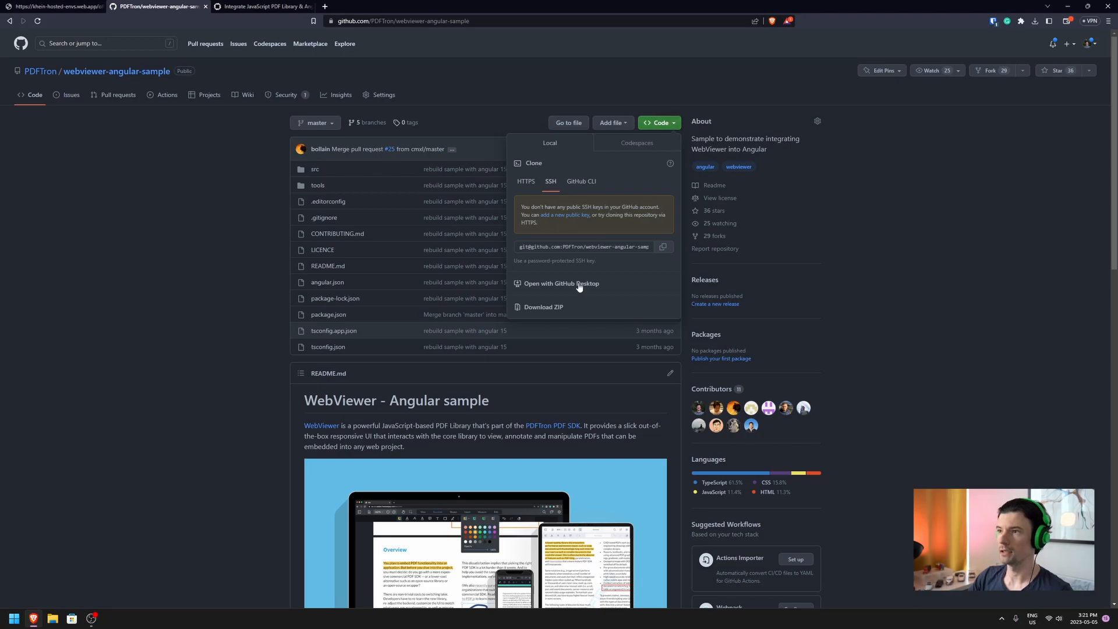
pyautogui.click(543, 308)
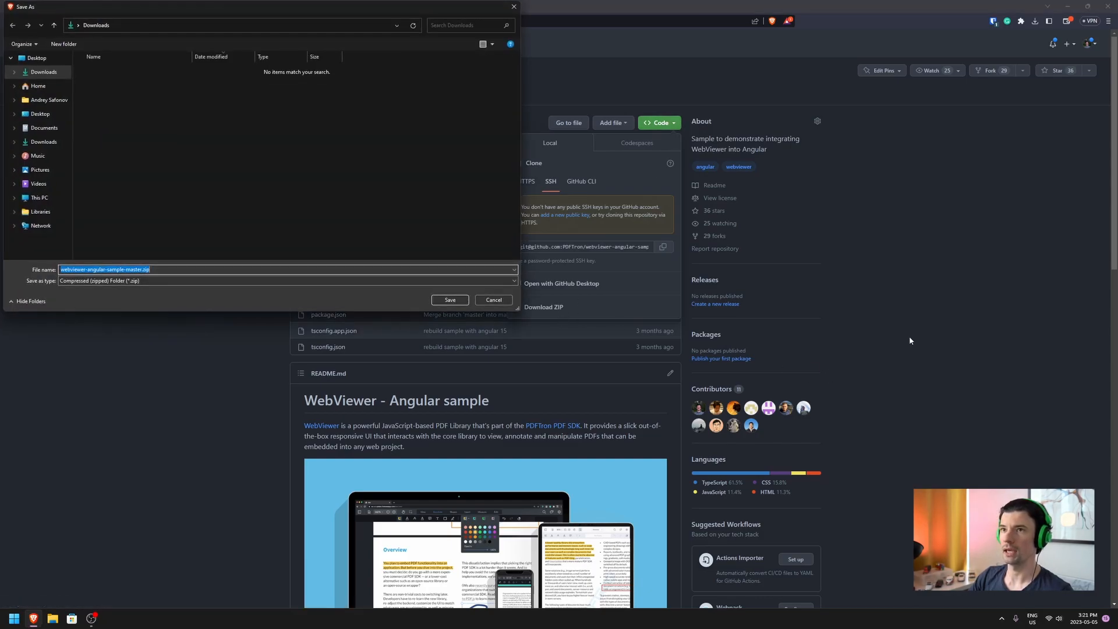
pyautogui.click(493, 300)
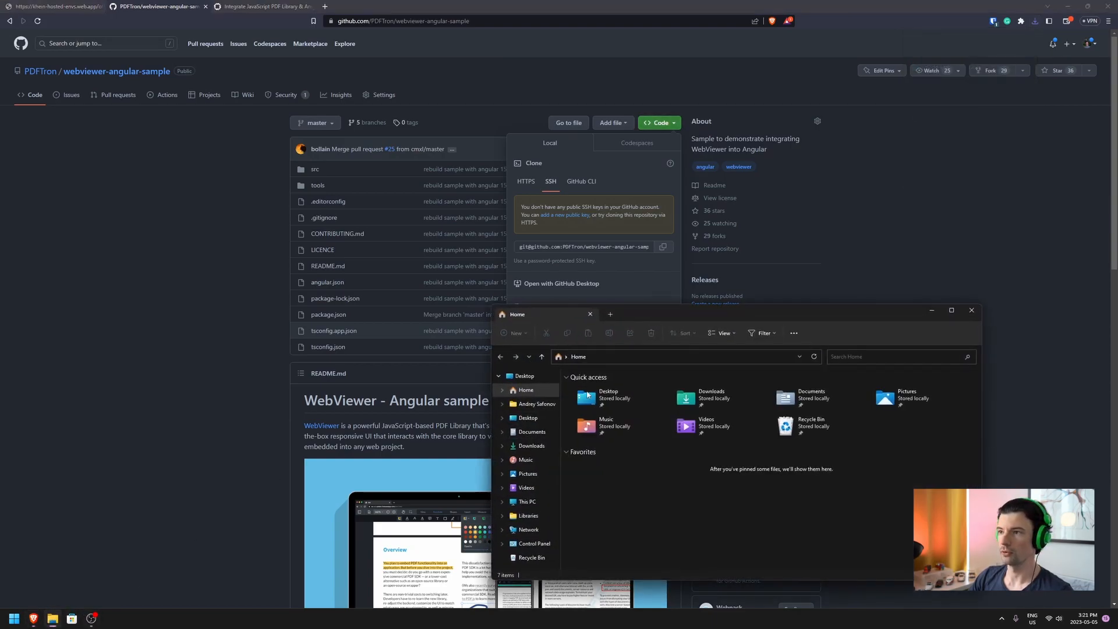
# Step: Extract the downloaded ZIP from Downloads into its own webviewer-angular-sample-master folder
pyautogui.click(531, 446)
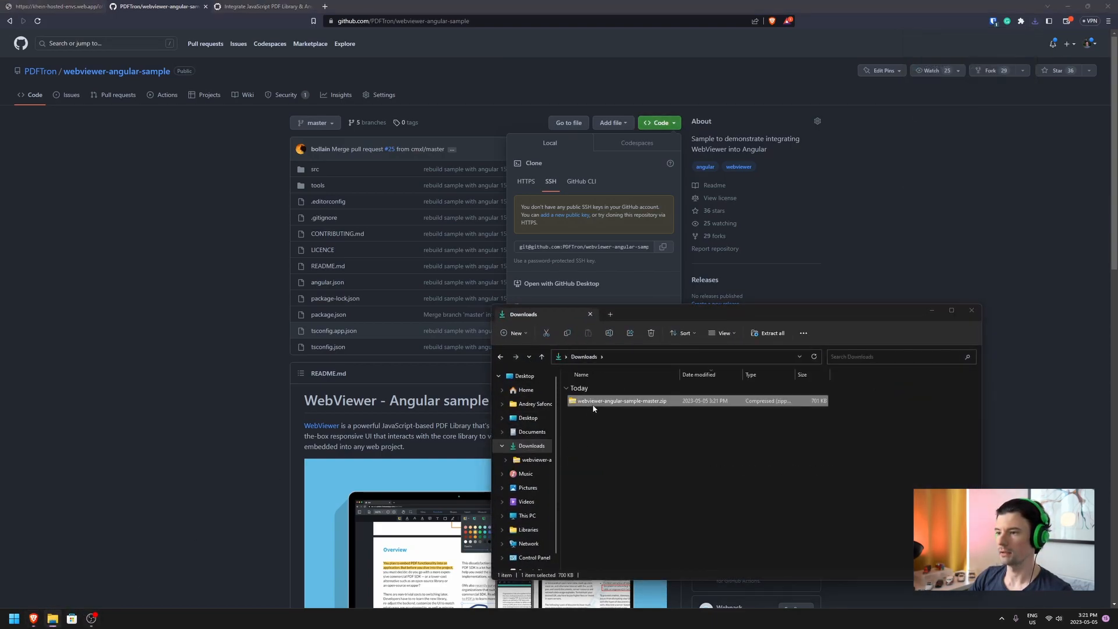
pyautogui.rightClick(618, 401)
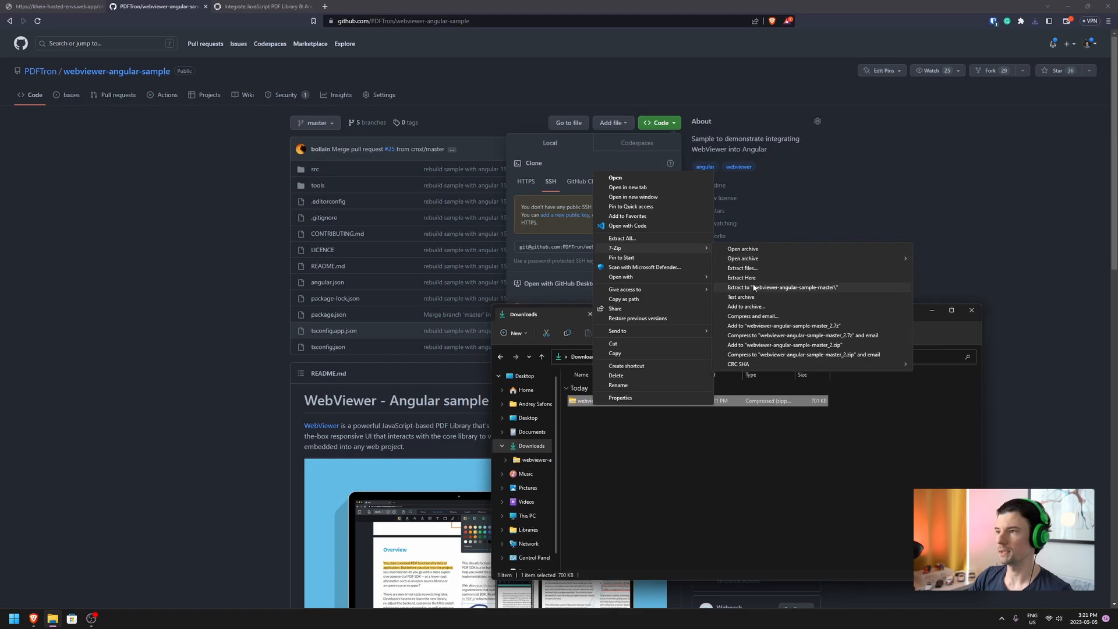
pyautogui.click(782, 286)
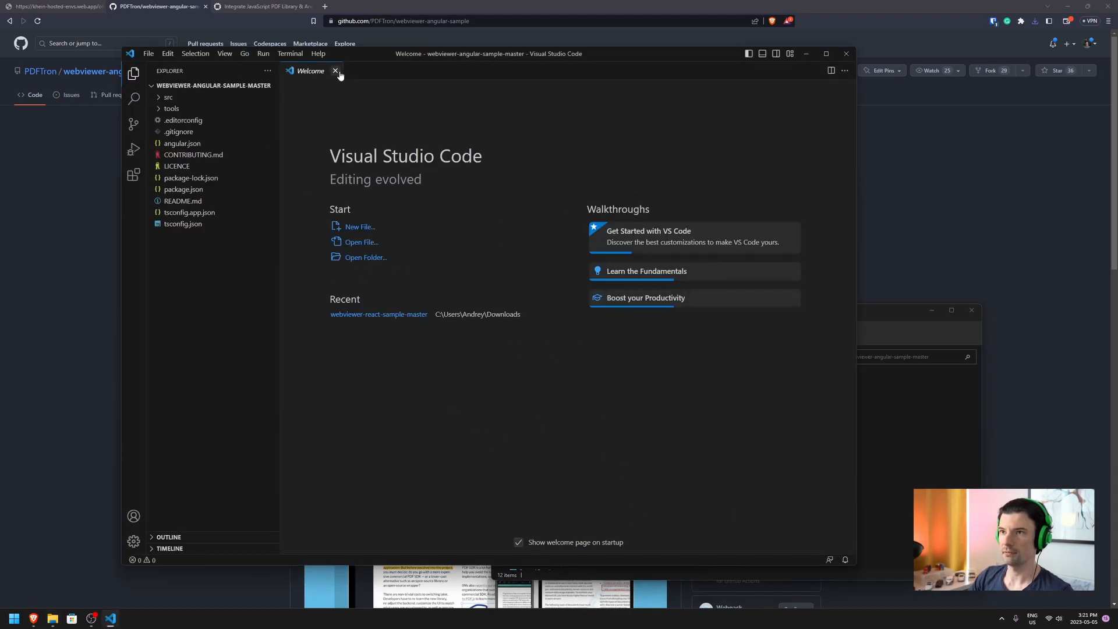
# Step: Install the sample's dependencies with npm i and launch the dev server with npm run
pyautogui.click(289, 53)
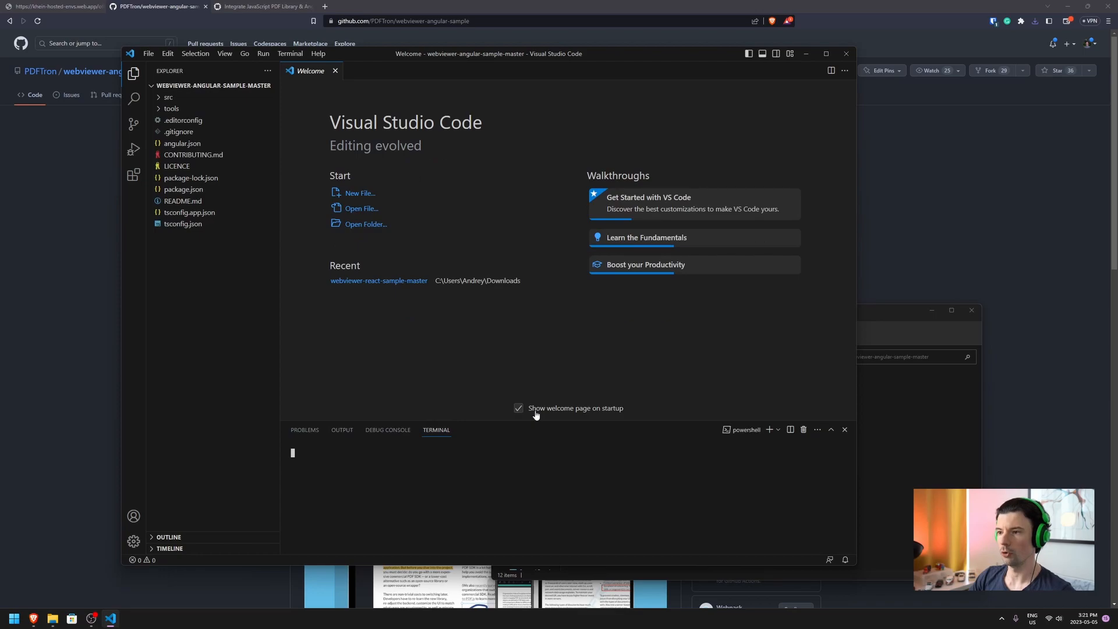
pyautogui.write('npm i')
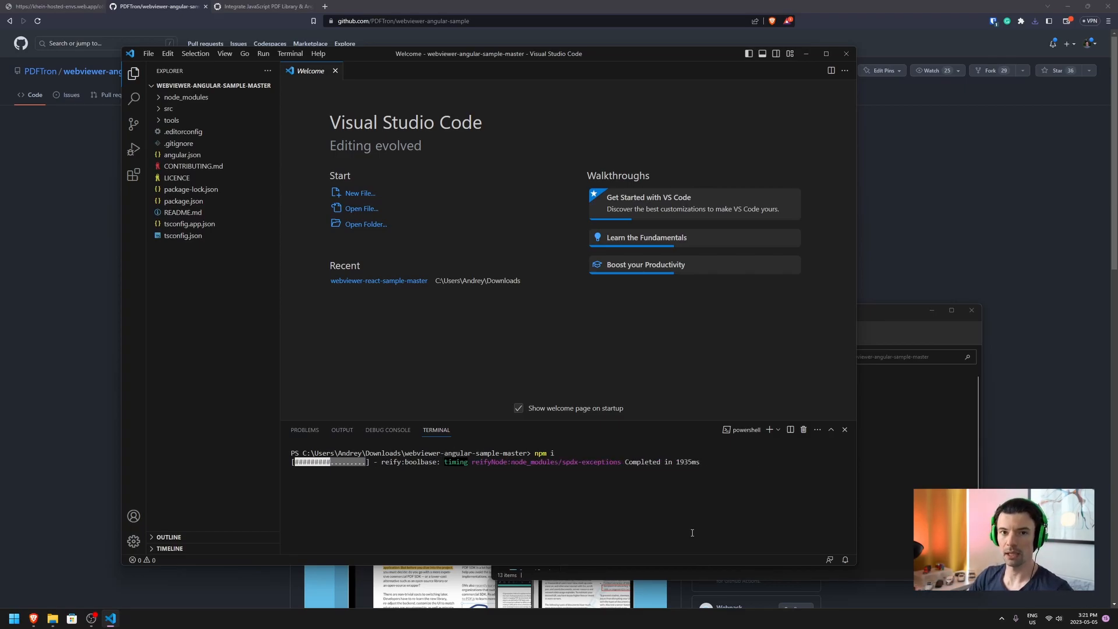
pyautogui.click(184, 201)
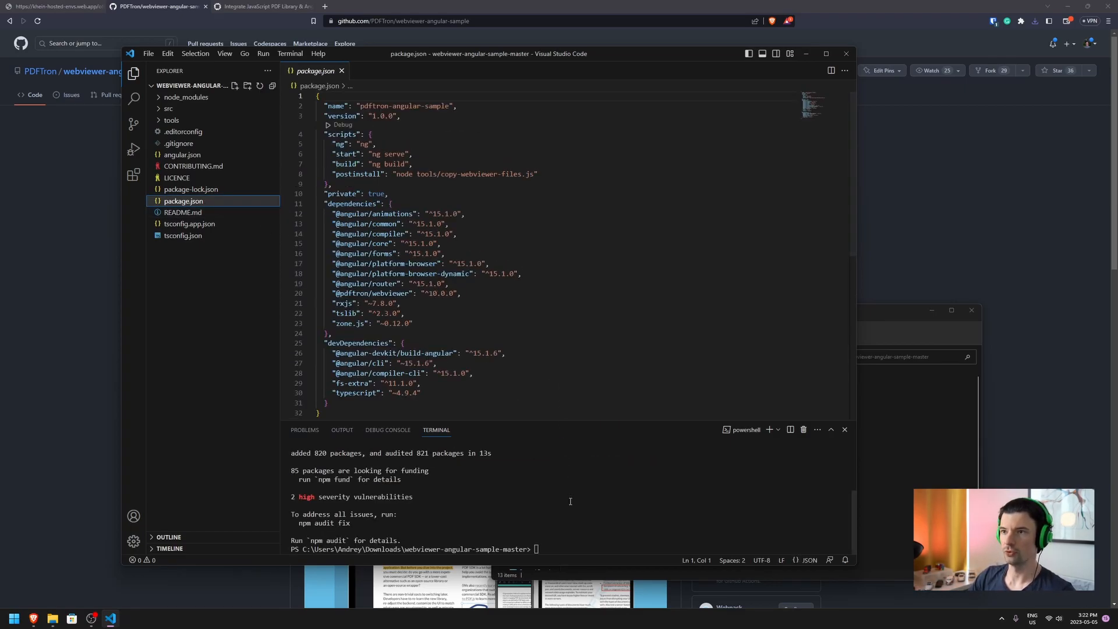
pyautogui.write('npm r')
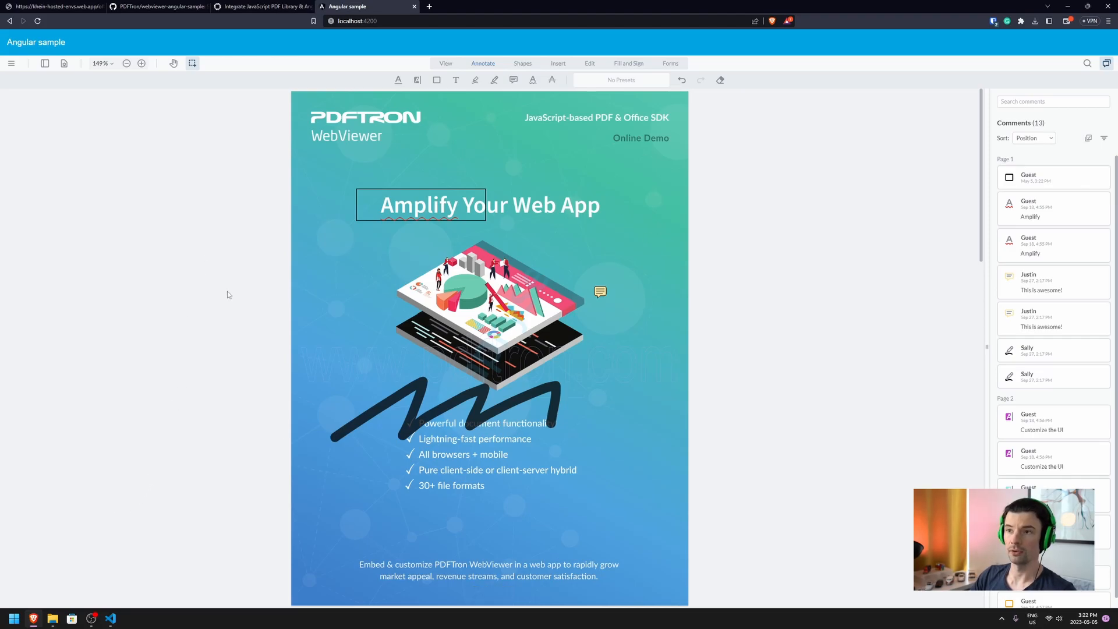
# Step: Check the sample running at localhost:4200, then return to VS Code
pyautogui.click(54, 6)
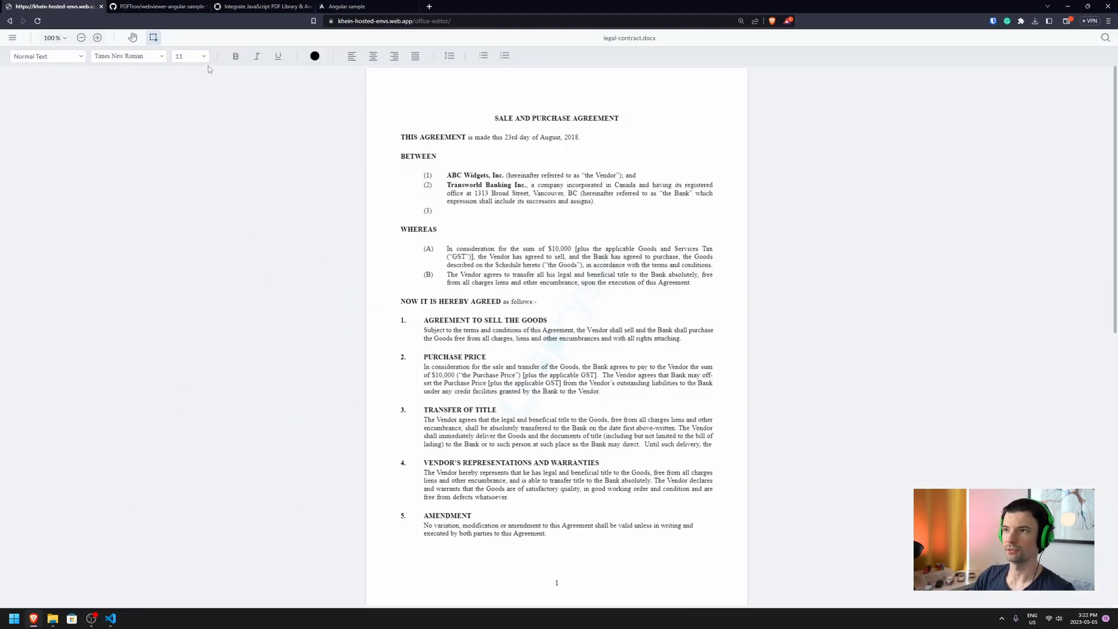
pyautogui.click(368, 6)
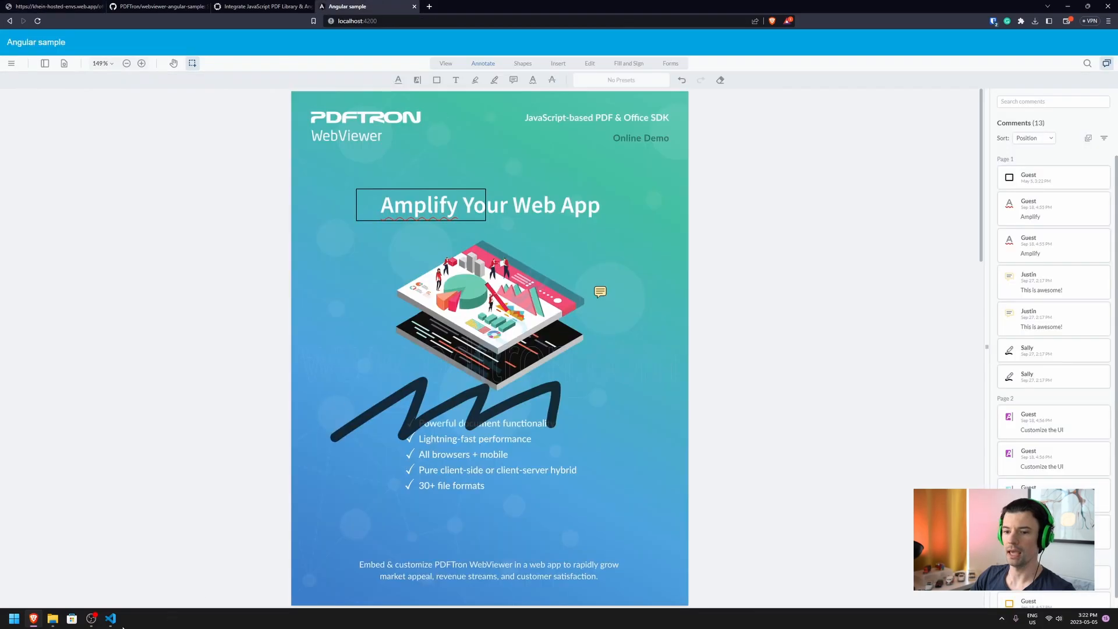
pyautogui.click(111, 619)
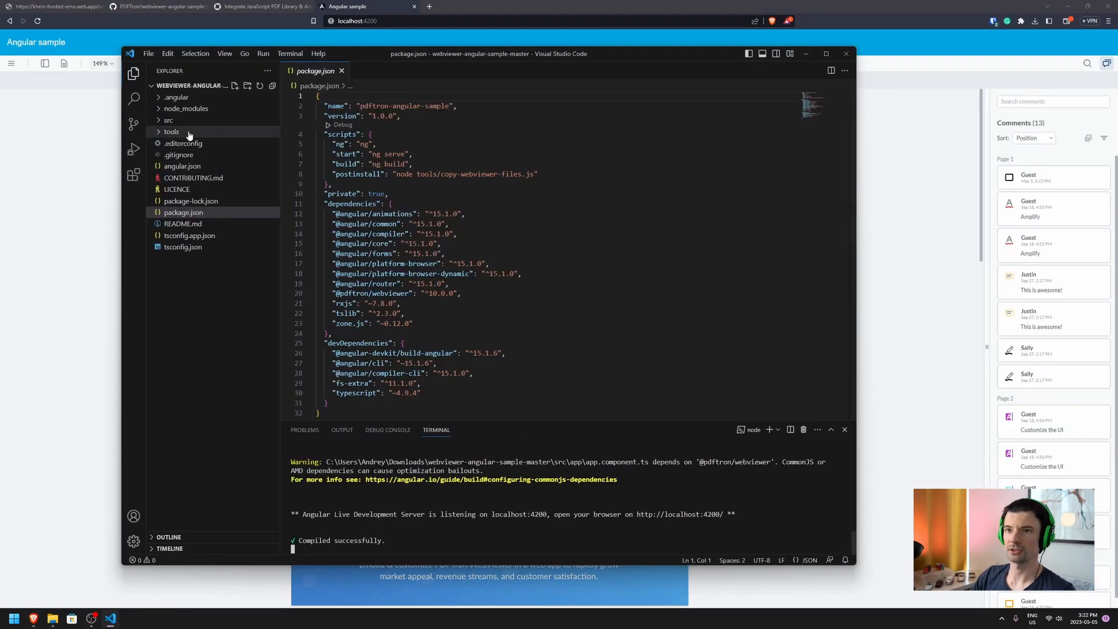
# Step: In src/app/app.component.ts, delete the initialDoc line and the annotation demo code
pyautogui.click(168, 120)
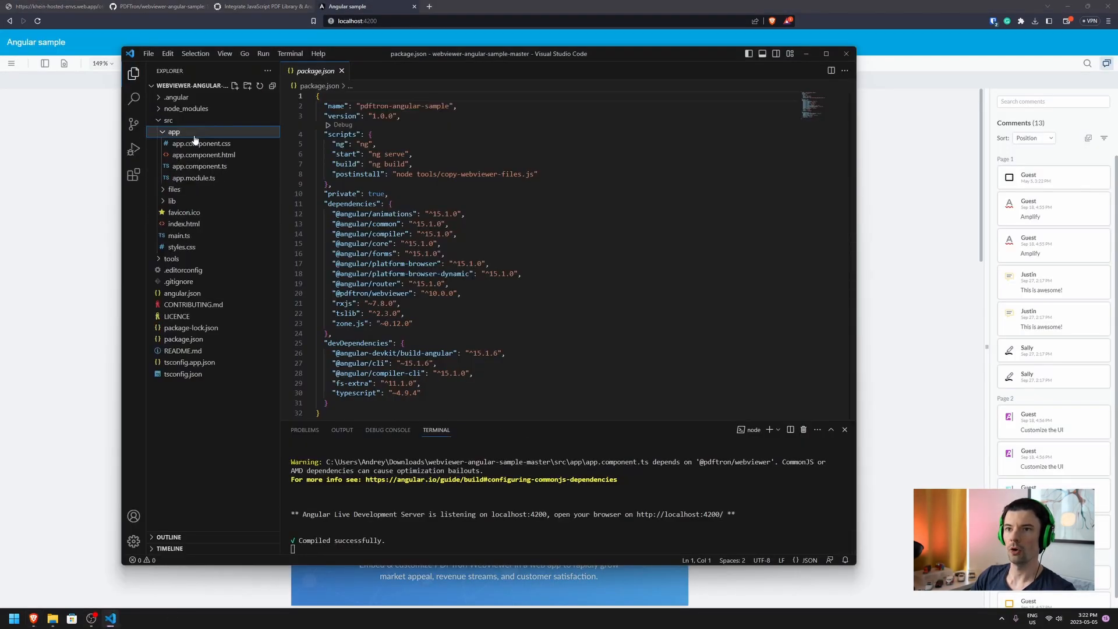
pyautogui.click(199, 166)
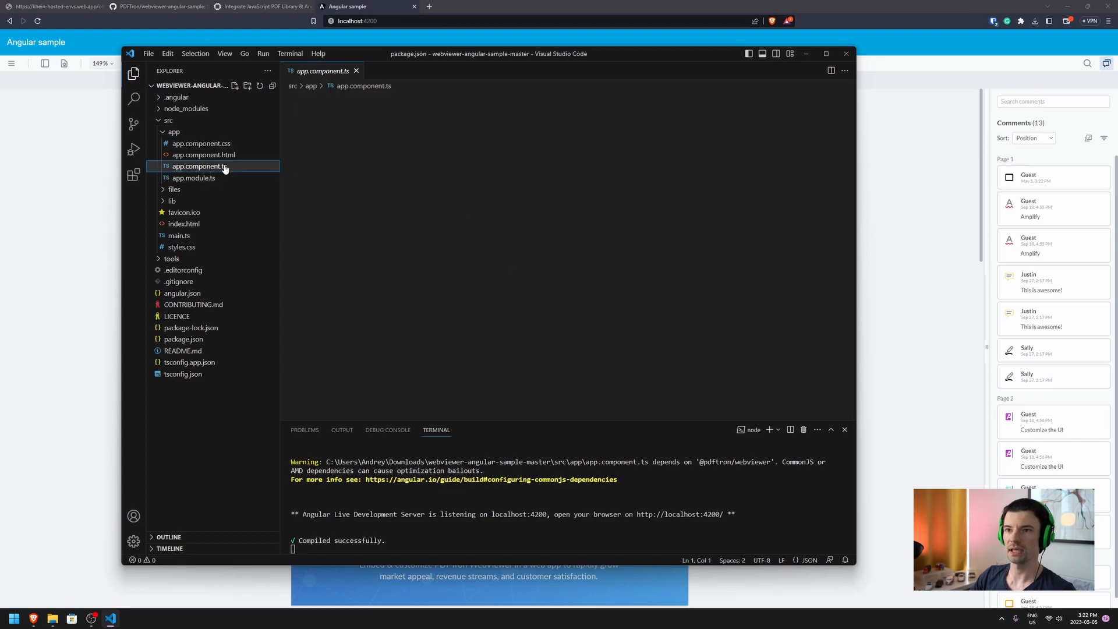
pyautogui.click(200, 166)
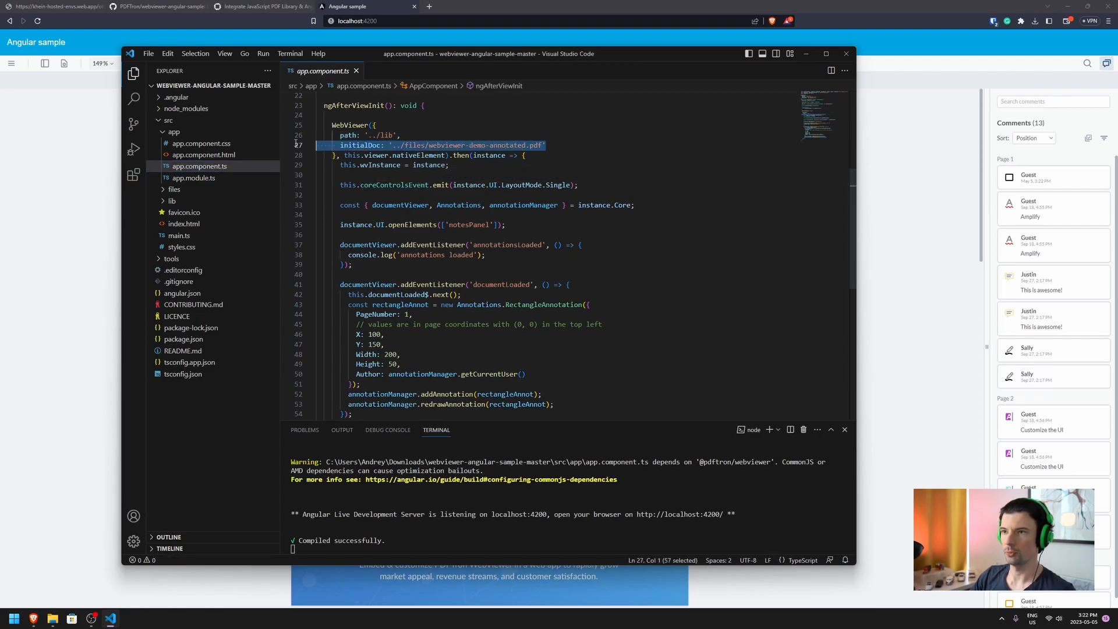
pyautogui.press('Delete')
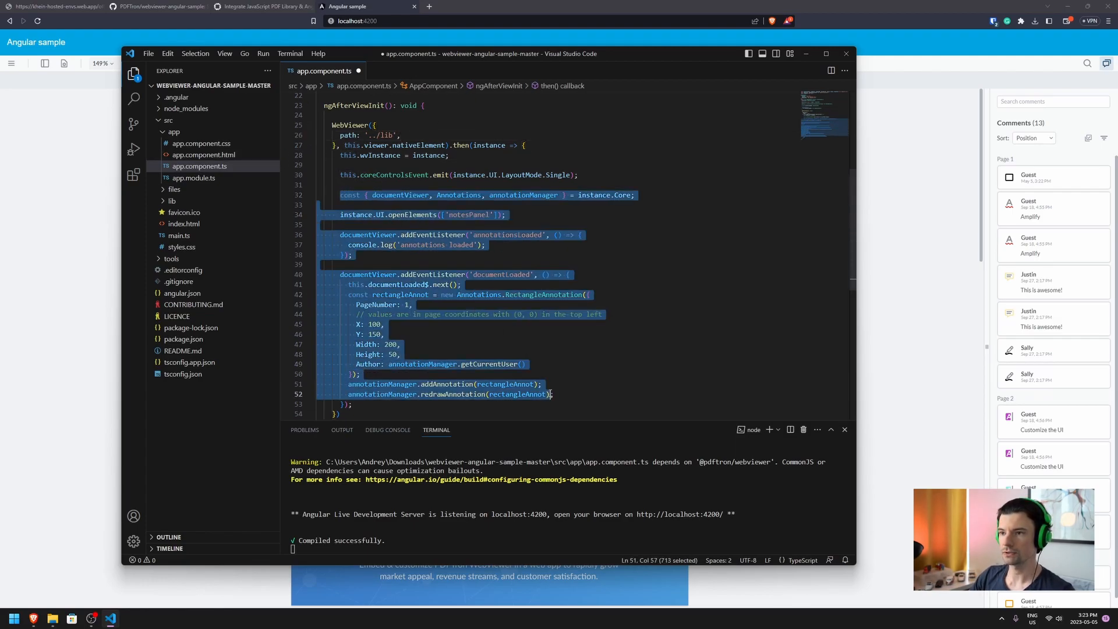
pyautogui.press('Delete')
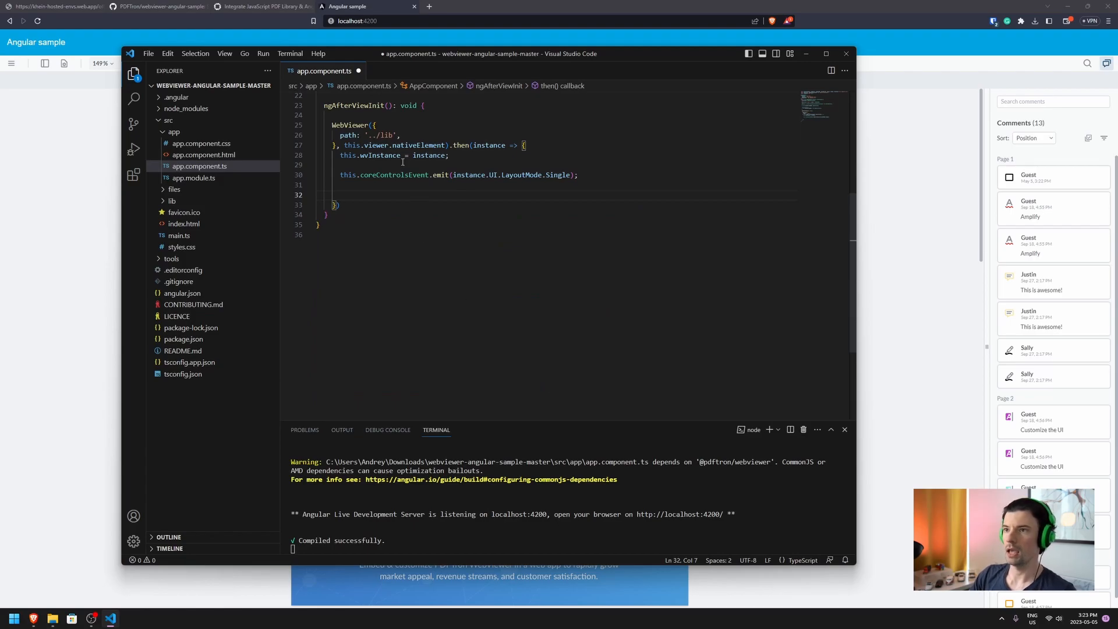
# Step: Add enableOfficeEditing: true to the WebViewer options
pyautogui.press('Enter')
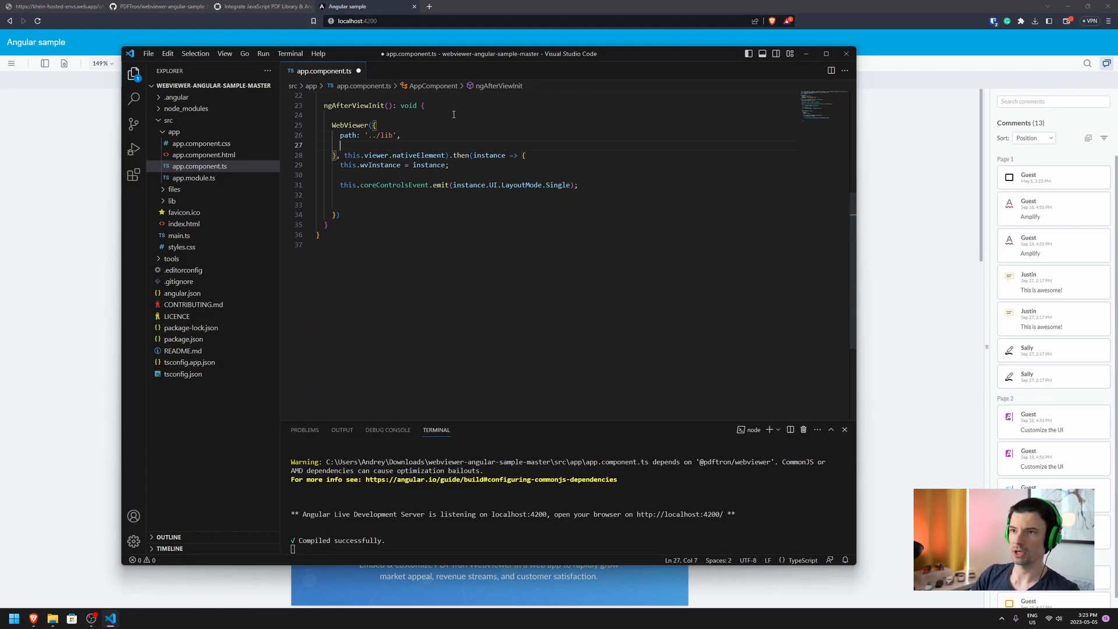
pyautogui.write('enableOfficeEdi')
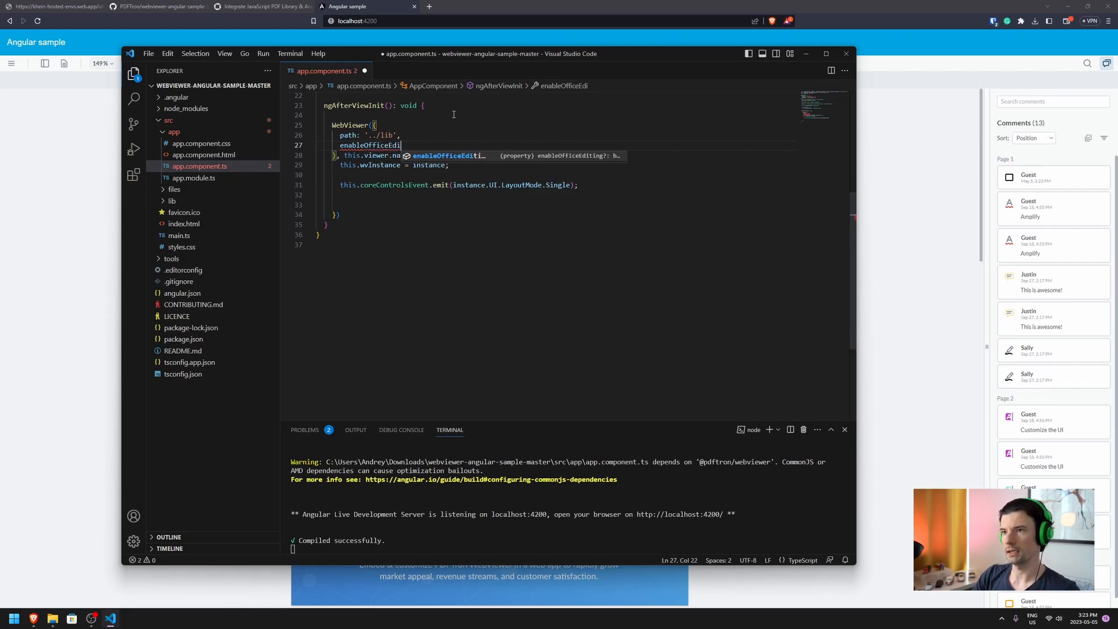
pyautogui.write('ting: tr')
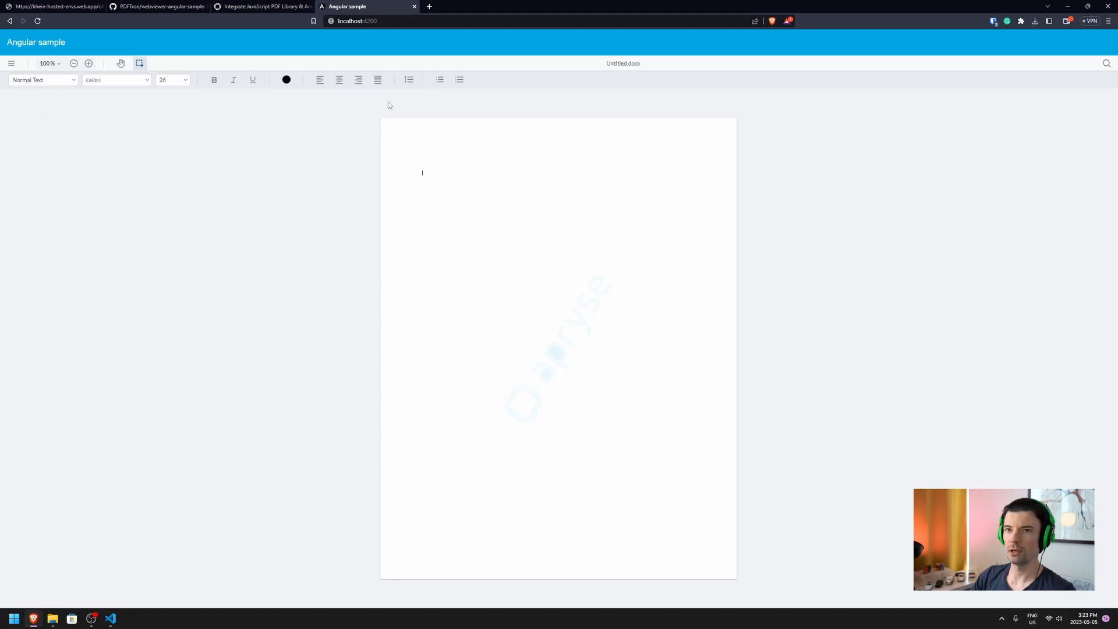
# Step: Type the heading 'Create a title', then 'Normal text' below it in Normal Text style
pyautogui.write('Create a')
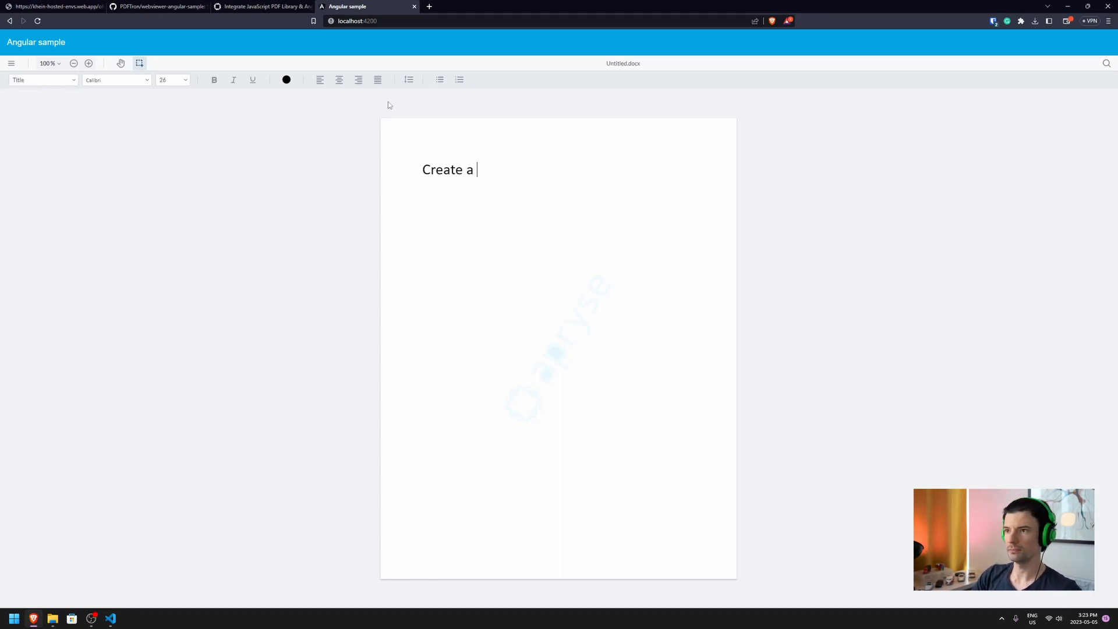
pyautogui.write('title')
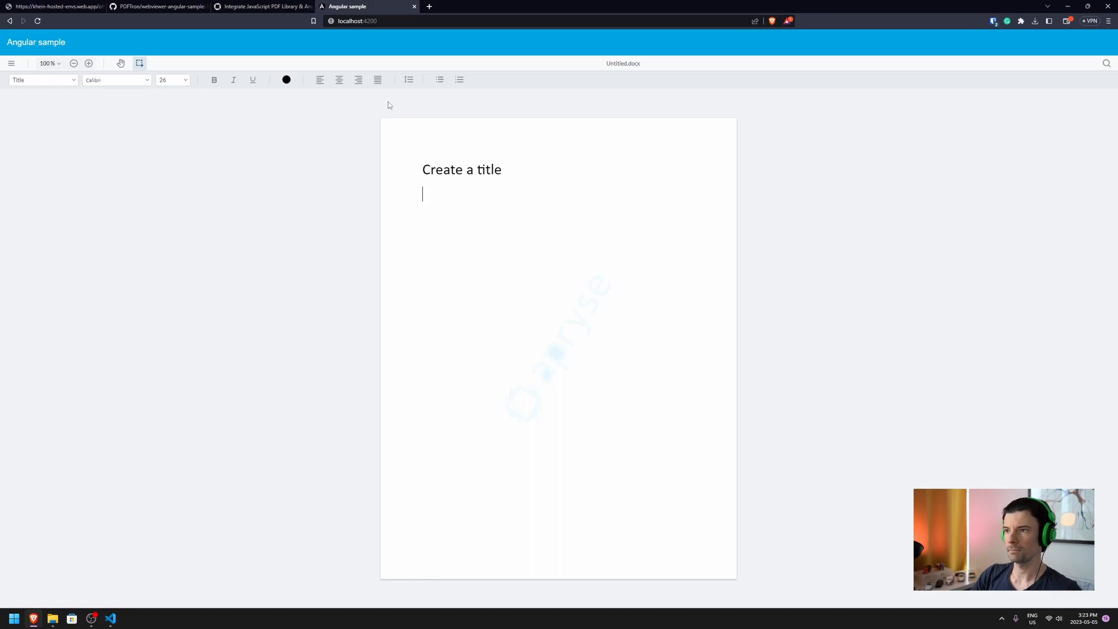
pyautogui.click(42, 79)
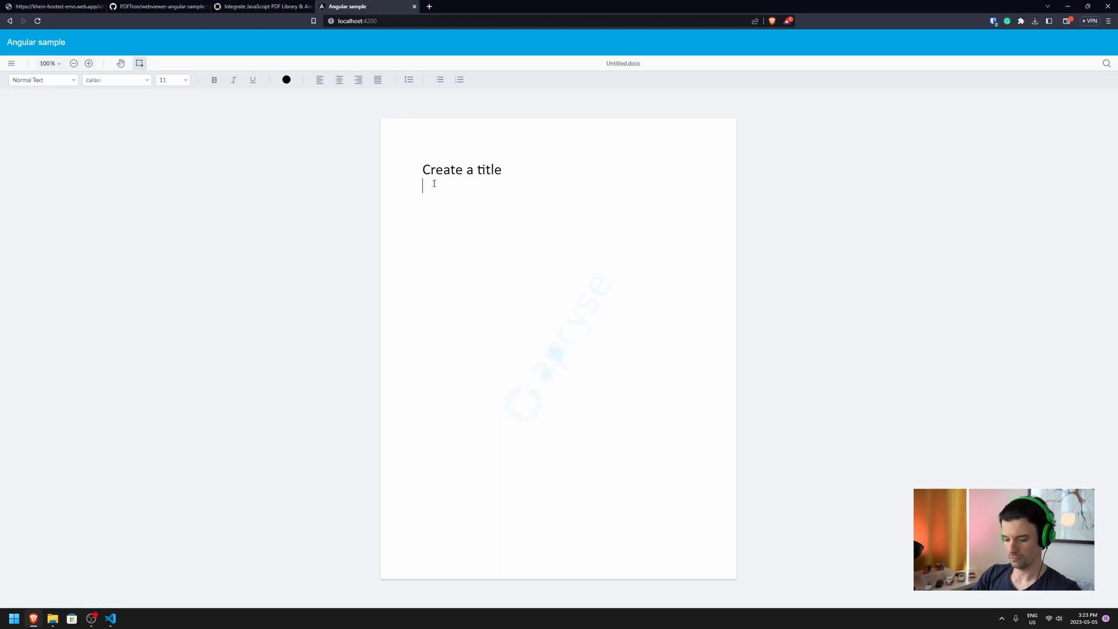
pyautogui.write('Normal text')
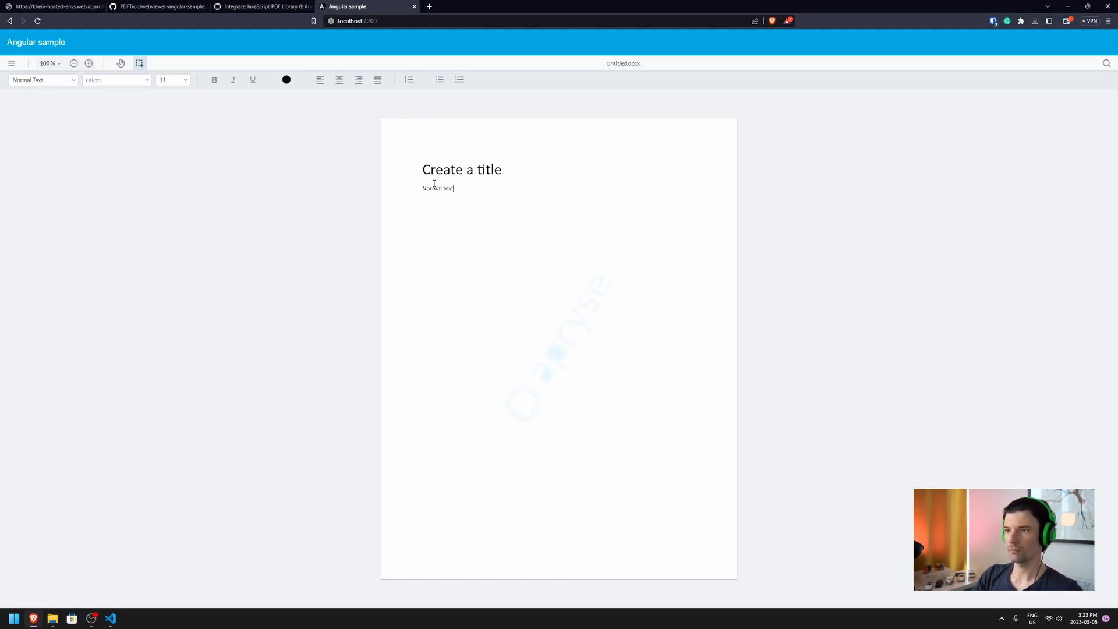
pyautogui.moveTo(406, 366)
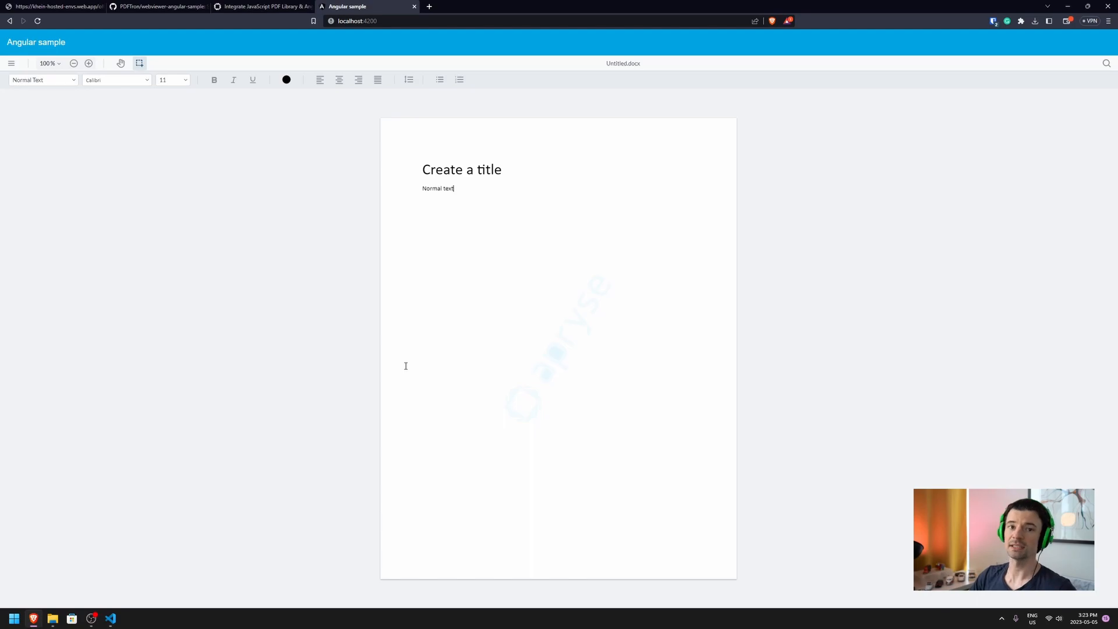